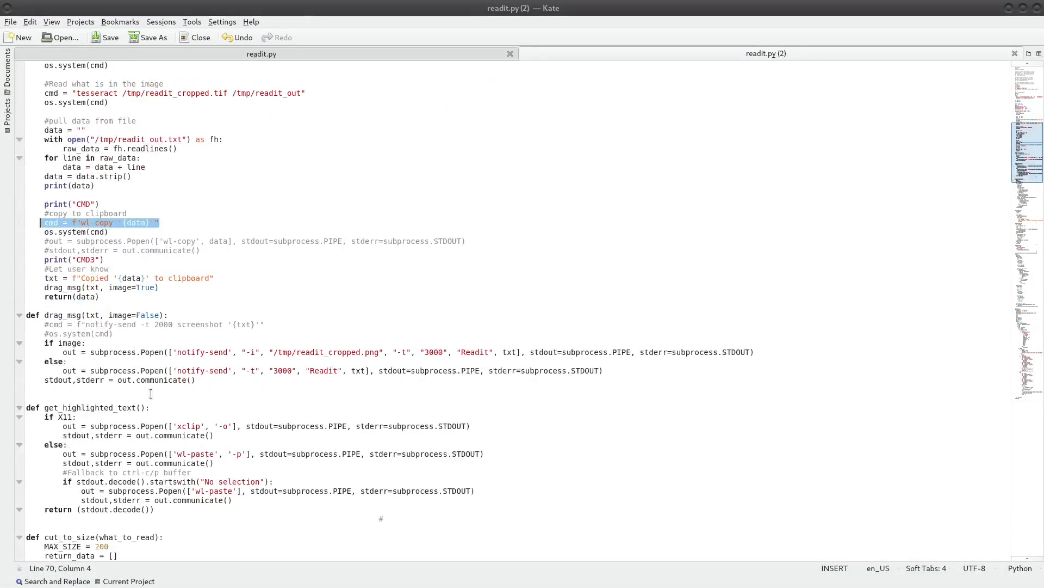
Bring readit.py's touch_driver function into view alongside the opened readit_on_touch.py
{"action": "scroll", "scroll_direction": "down", "scroll_amount": 3}
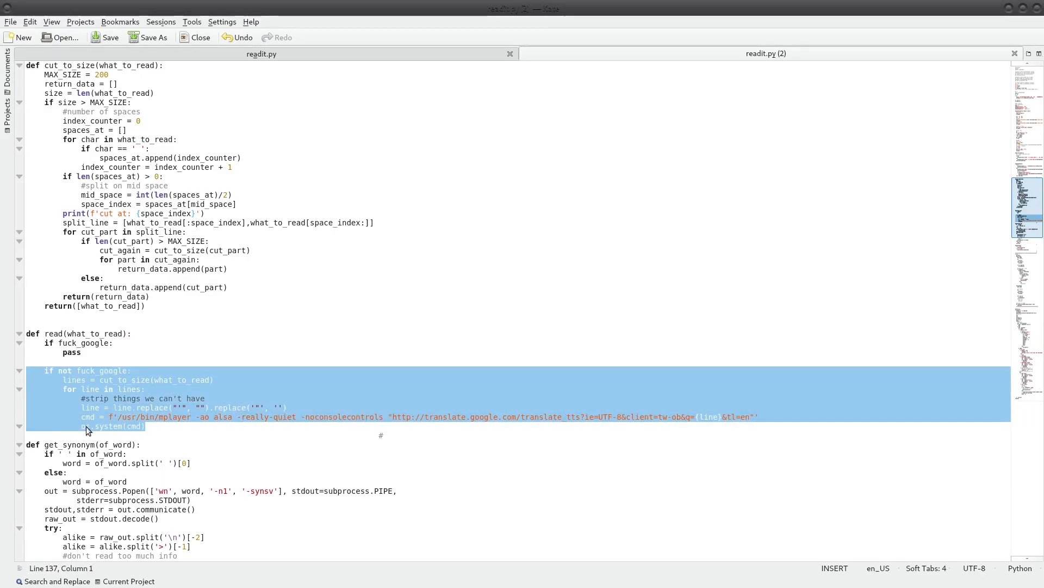
{"action": "left_click", "coordinate": [146, 426]}
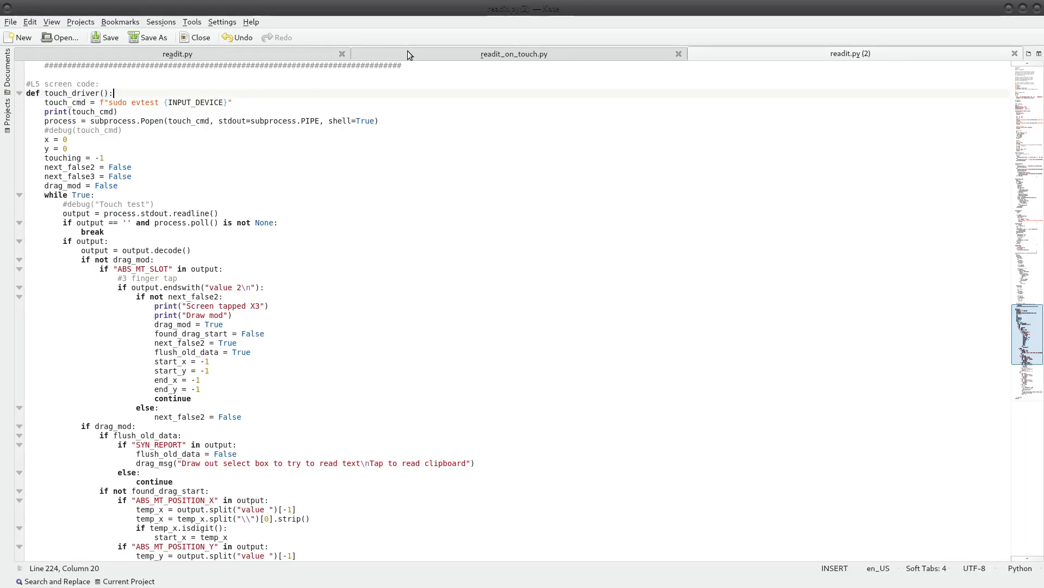
Open README.md and readit_auto_start.desktop, showing the README's setup instructions
{"action": "left_click", "coordinate": [513, 54]}
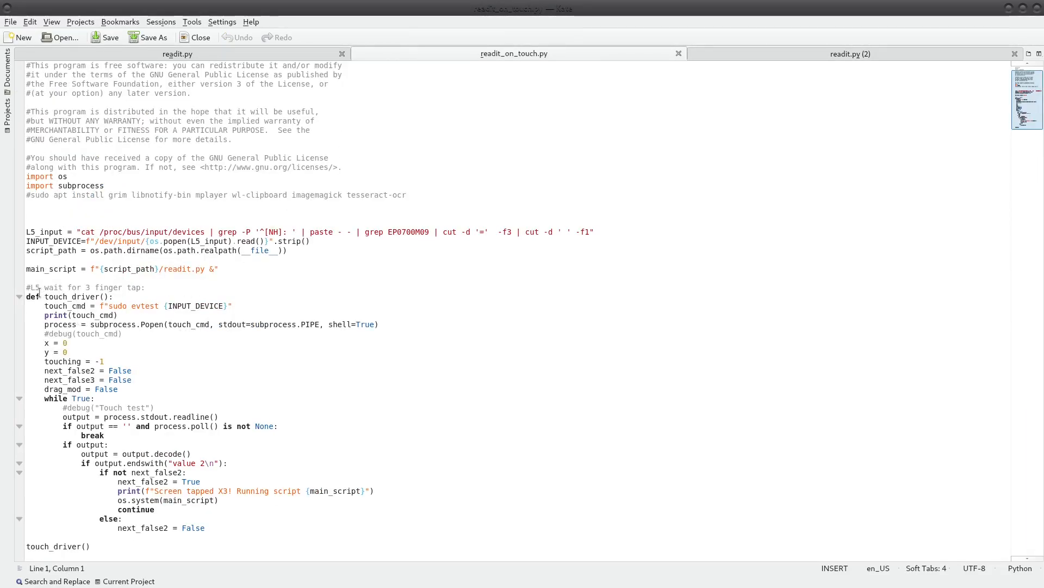
{"action": "double_click", "coordinate": [69, 297]}
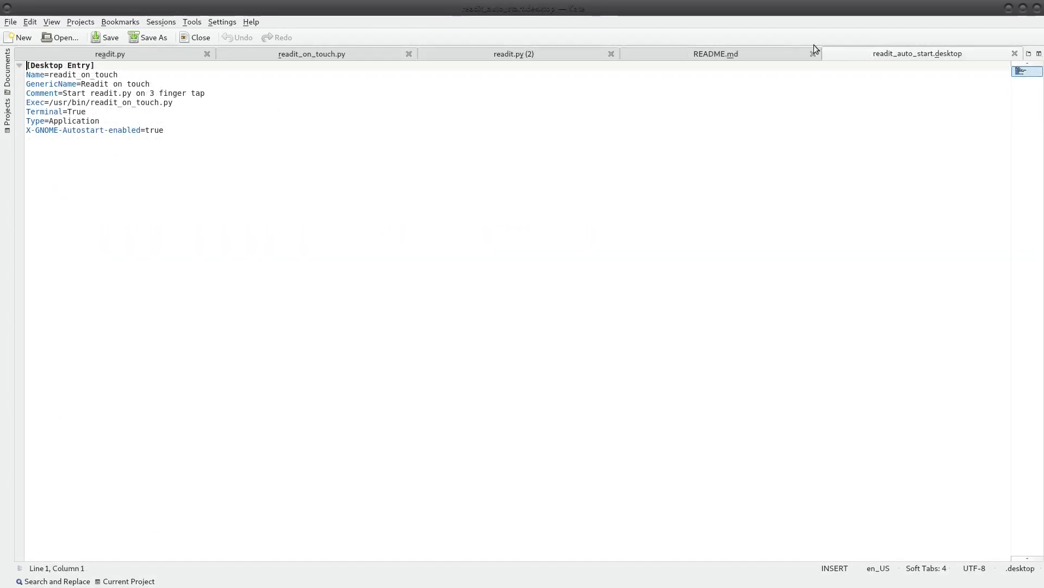
{"action": "left_click", "coordinate": [715, 53]}
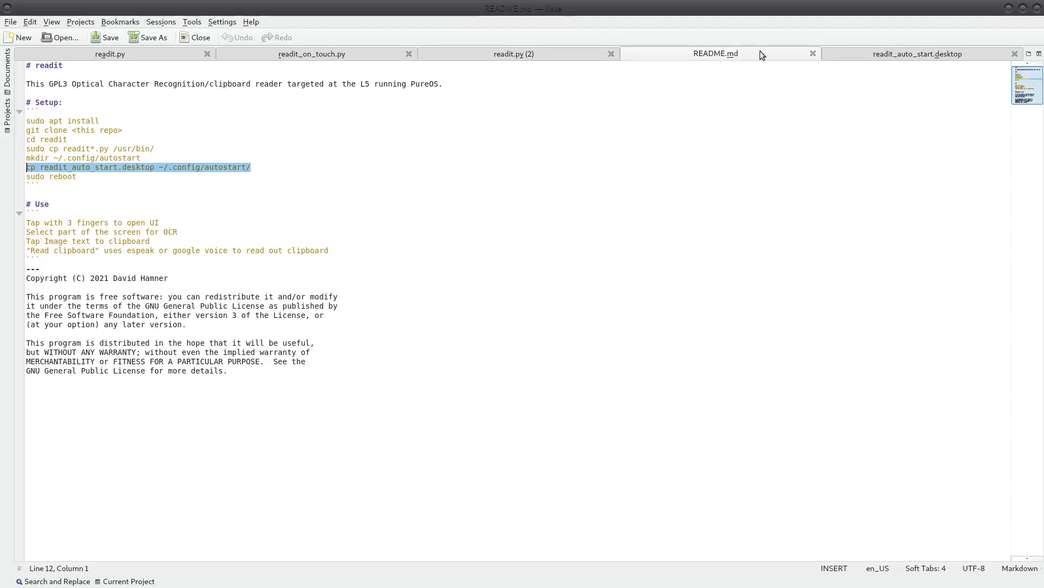